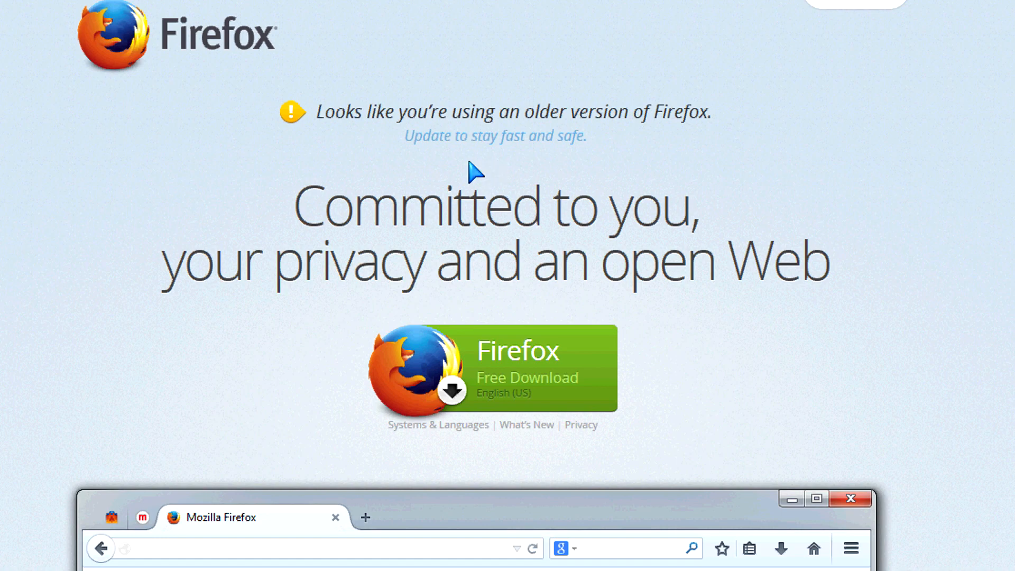
mouse_move(497, 294)
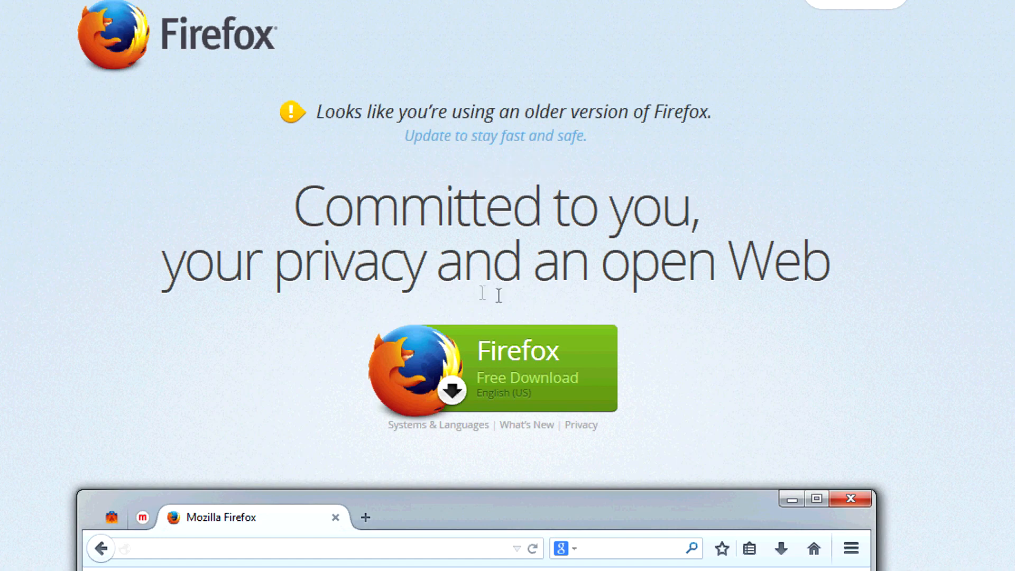
- Download the latest Firefox installer and run the upgrade to Firefox 29
left_click(493, 368)
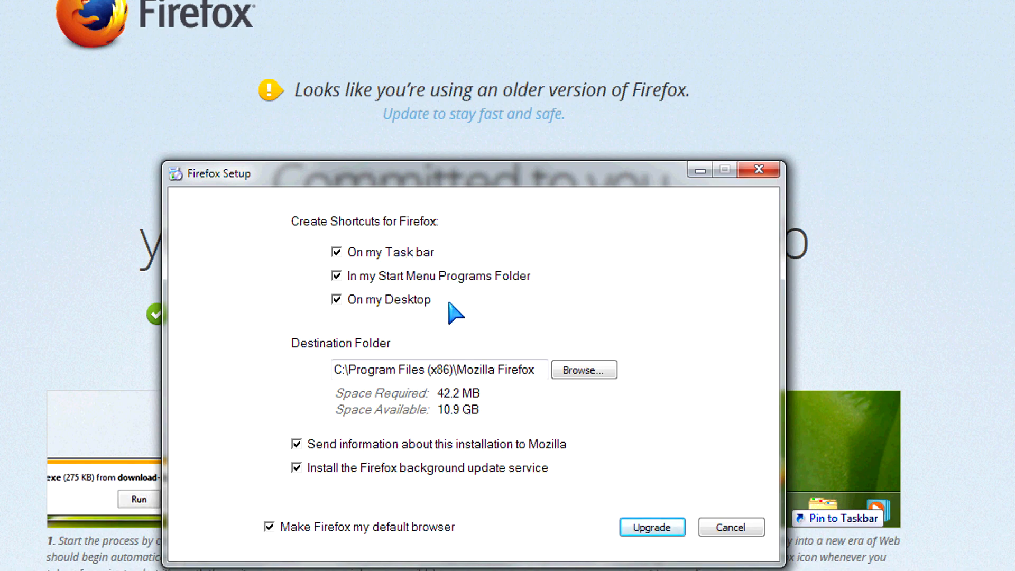
mouse_move(471, 407)
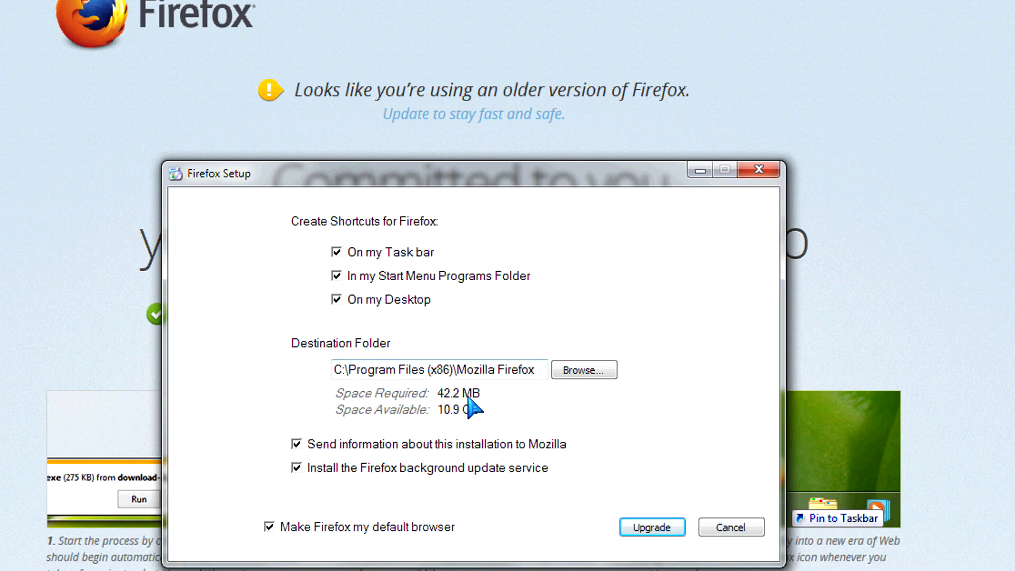
left_click(651, 527)
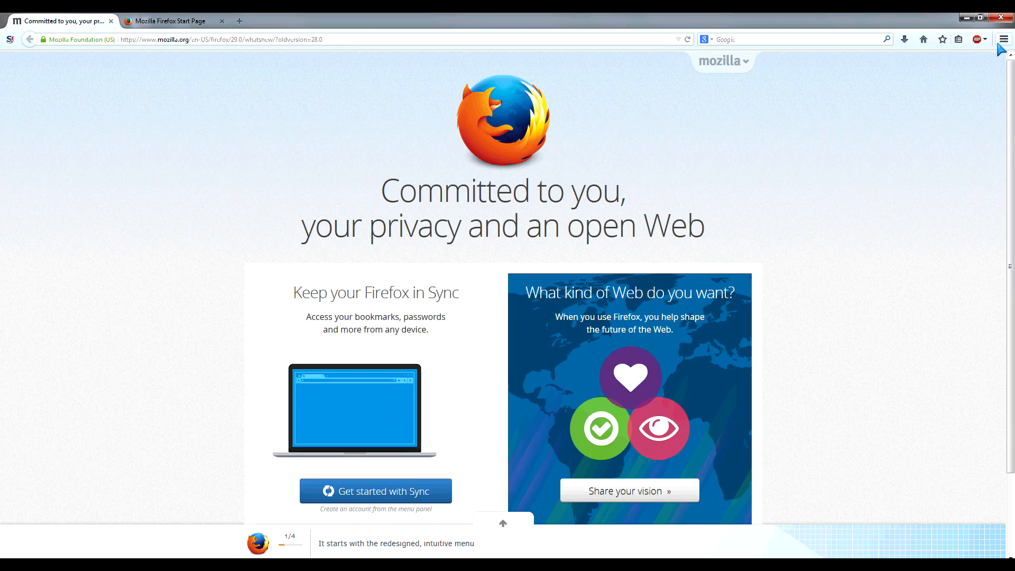
- Open the redesigned Firefox menu panel from the hamburger button
left_click(1004, 39)
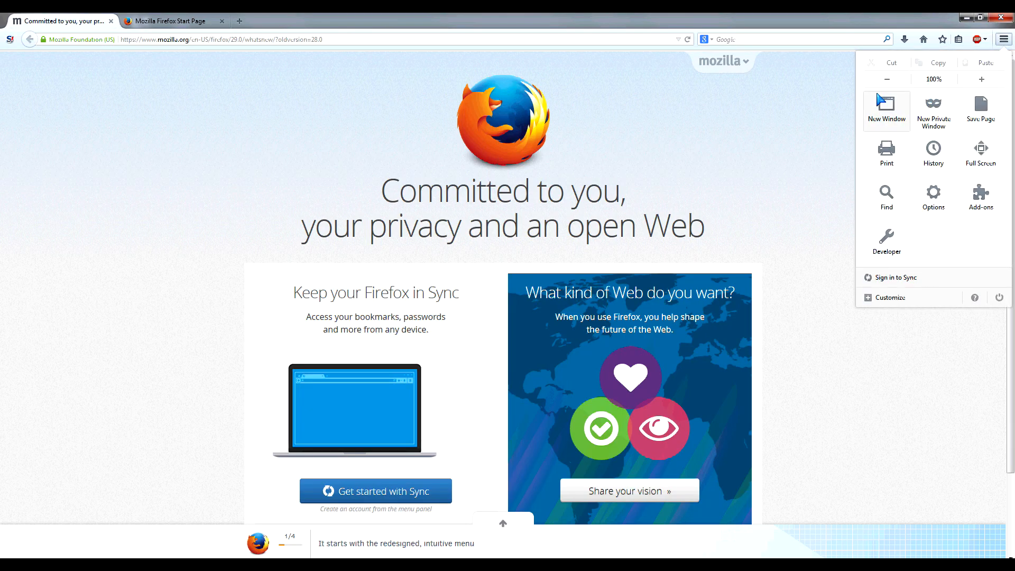
mouse_move(940, 96)
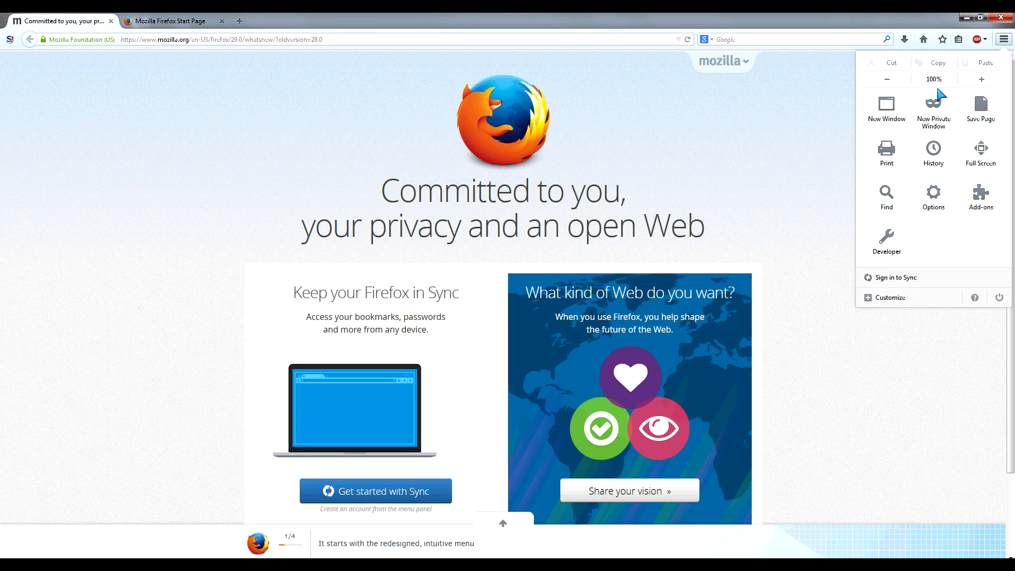
mouse_move(886, 107)
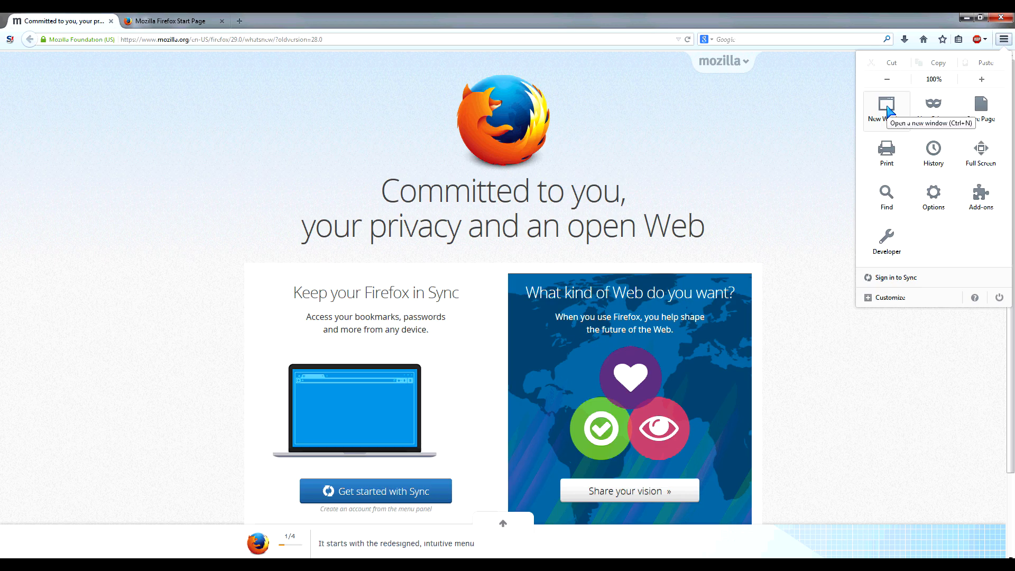
mouse_move(932, 188)
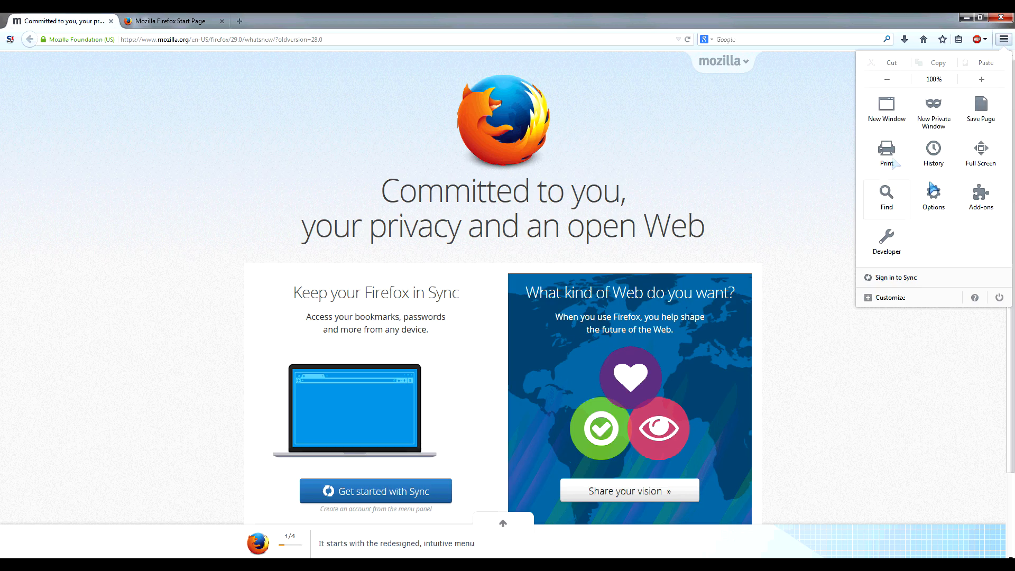
mouse_move(893, 285)
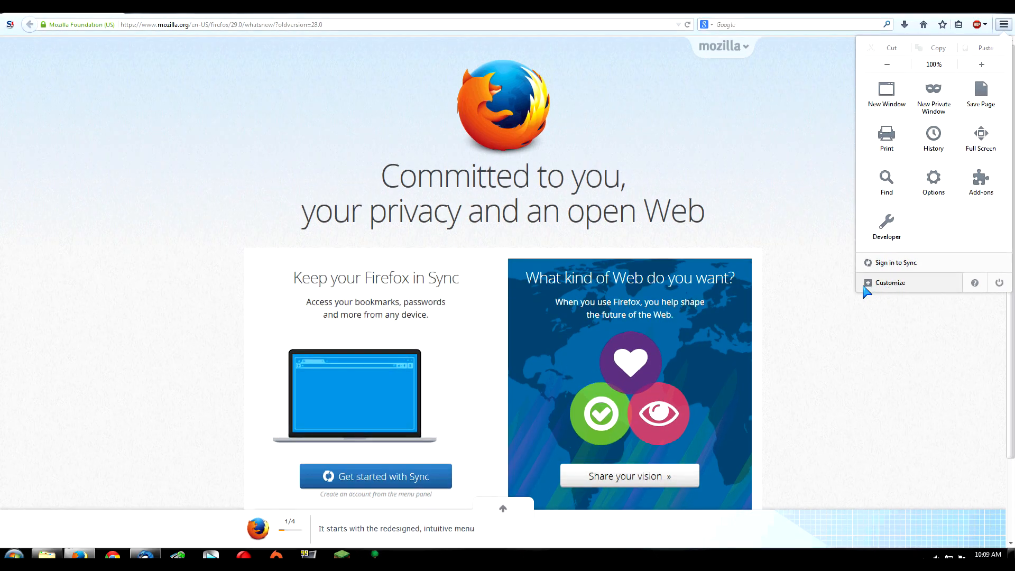
- Enter customization mode and rearrange tools between Additional Tools, the menu panel and toolbar
left_click(890, 282)
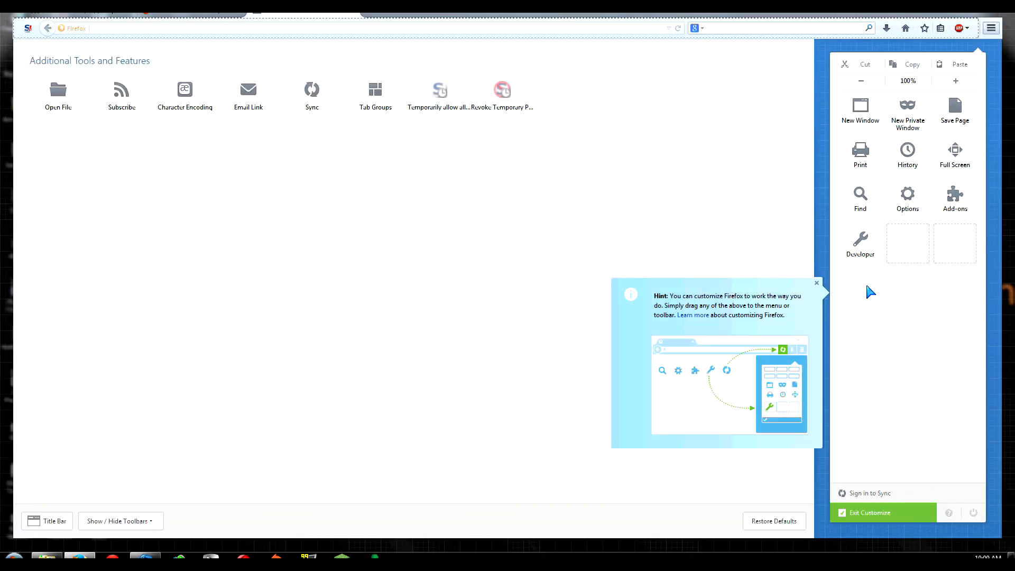
left_click(47, 520)
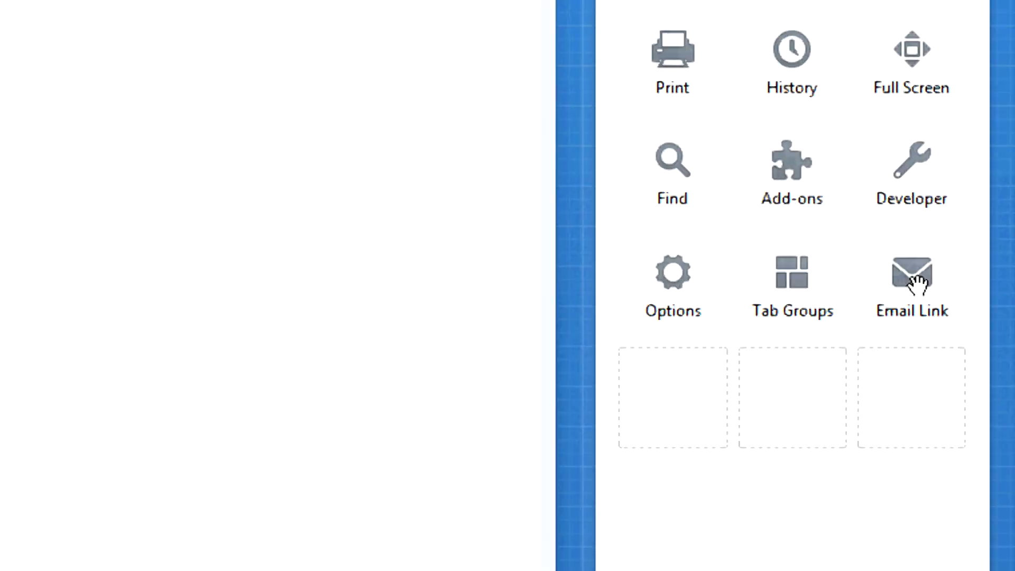
scroll("up", 3)
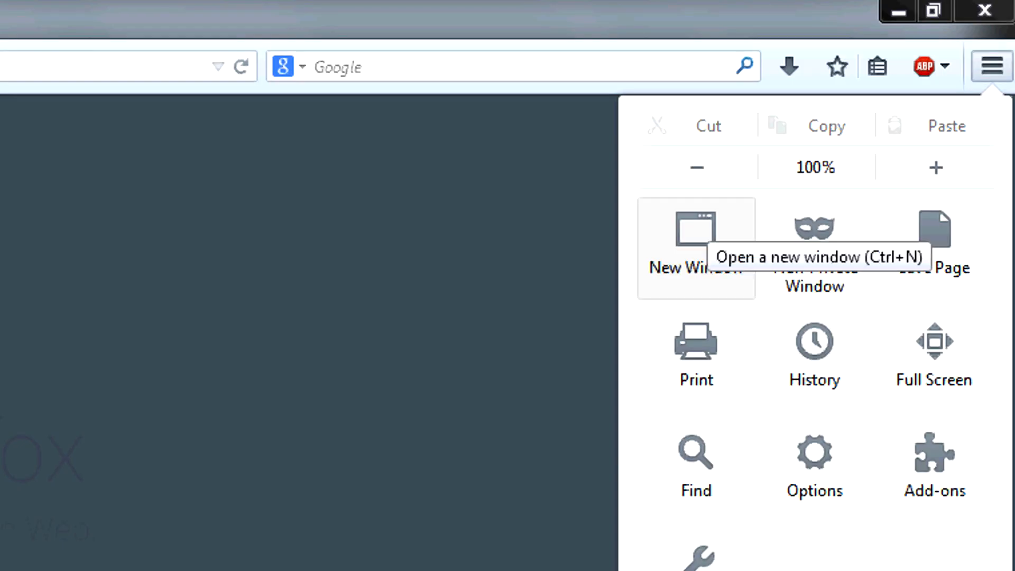
mouse_move(855, 84)
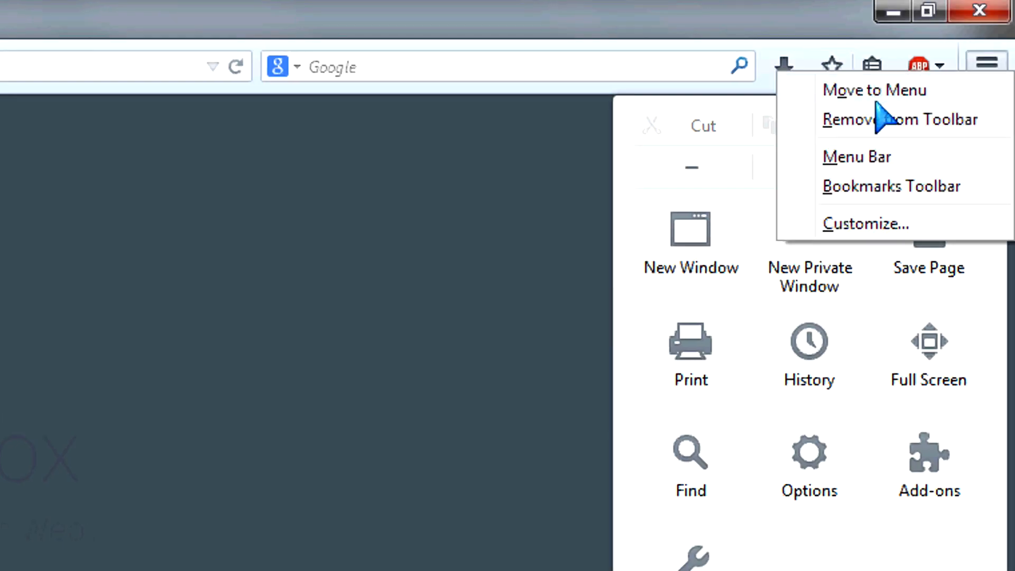
mouse_move(881, 123)
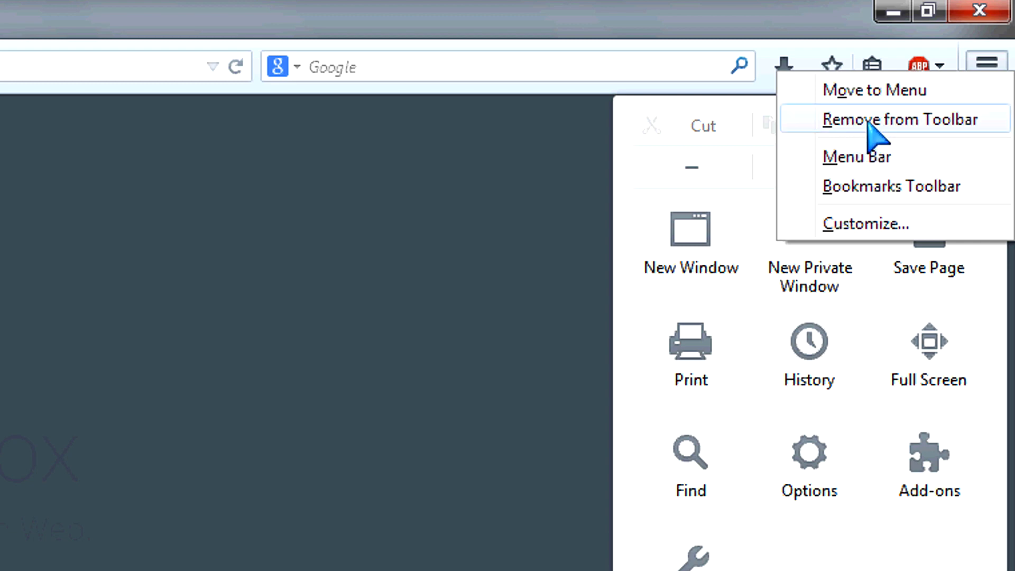
mouse_move(877, 171)
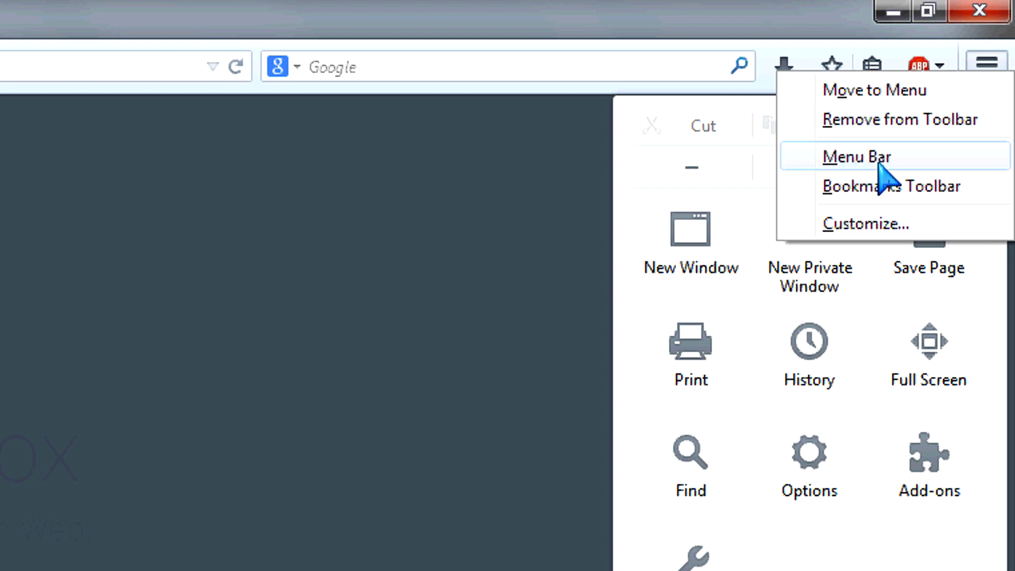
left_click(865, 223)
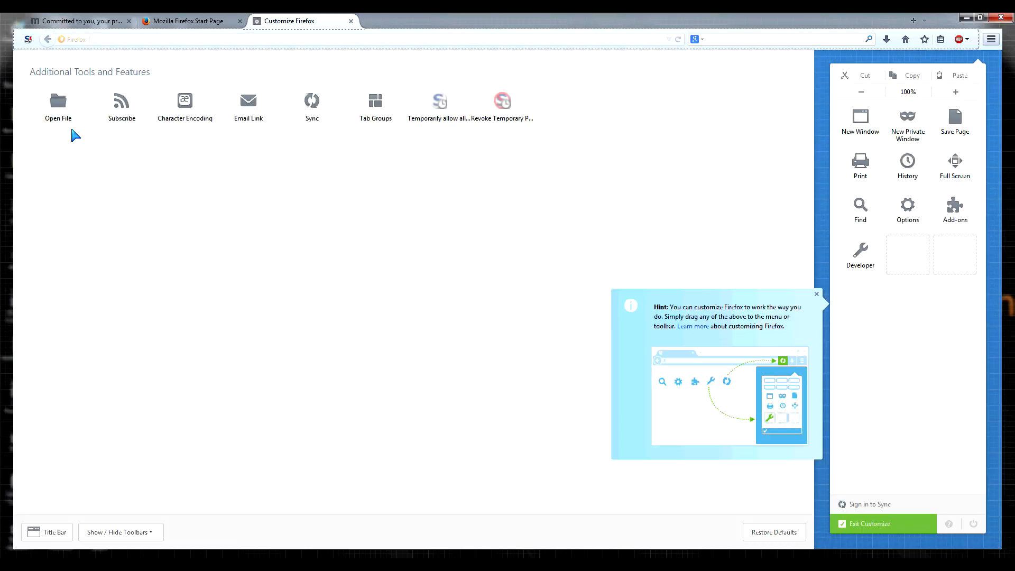
mouse_move(744, 92)
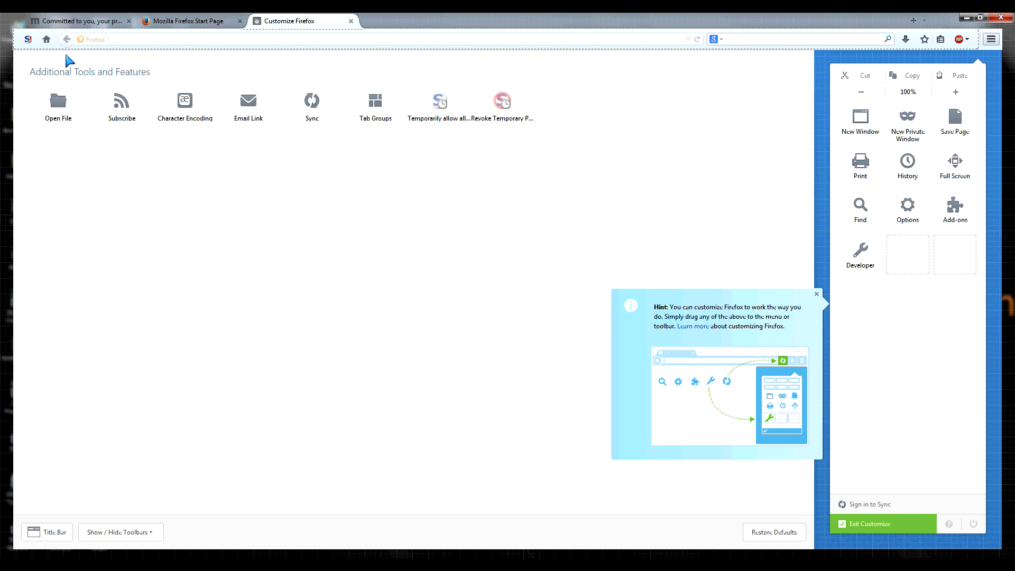
mouse_move(819, 80)
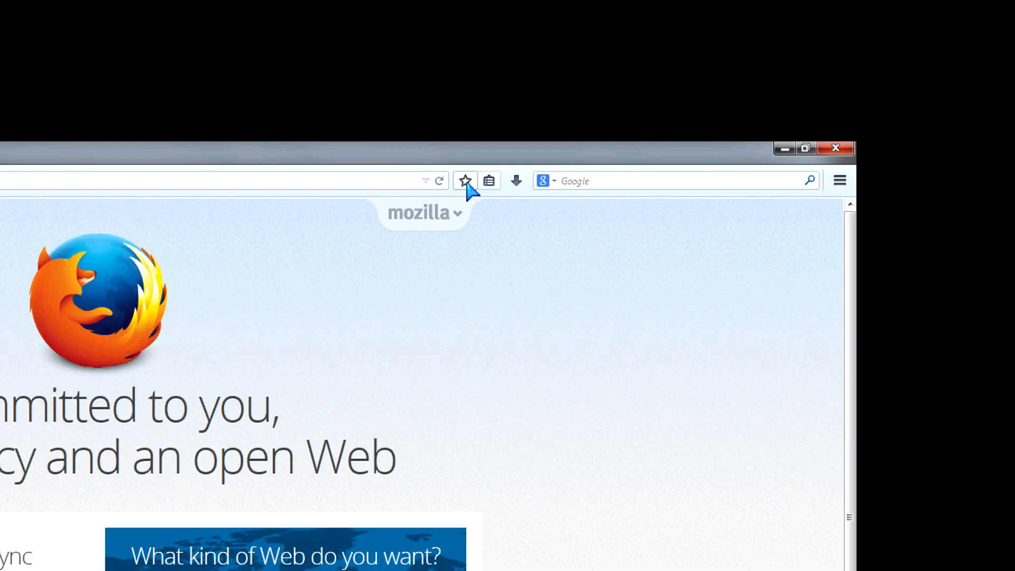
mouse_move(489, 181)
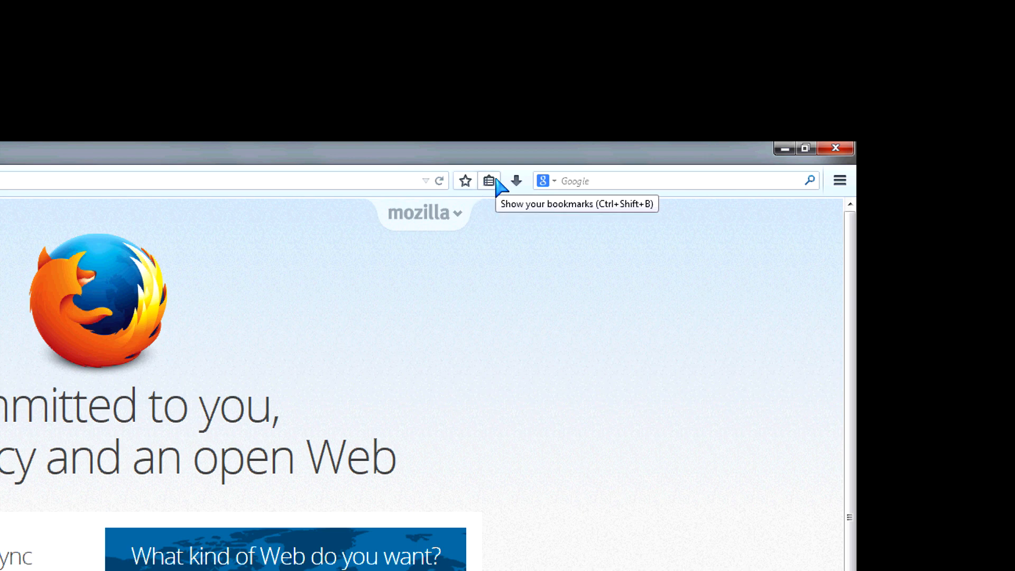
mouse_move(518, 182)
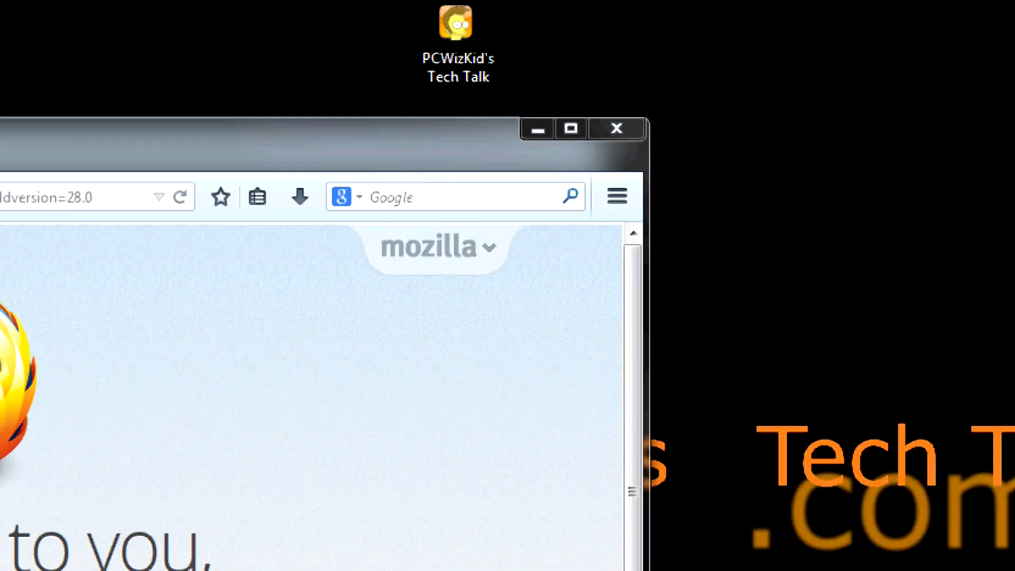
- Open the menu panel, now showing the added Tab Groups and Email Link tools
left_click(615, 197)
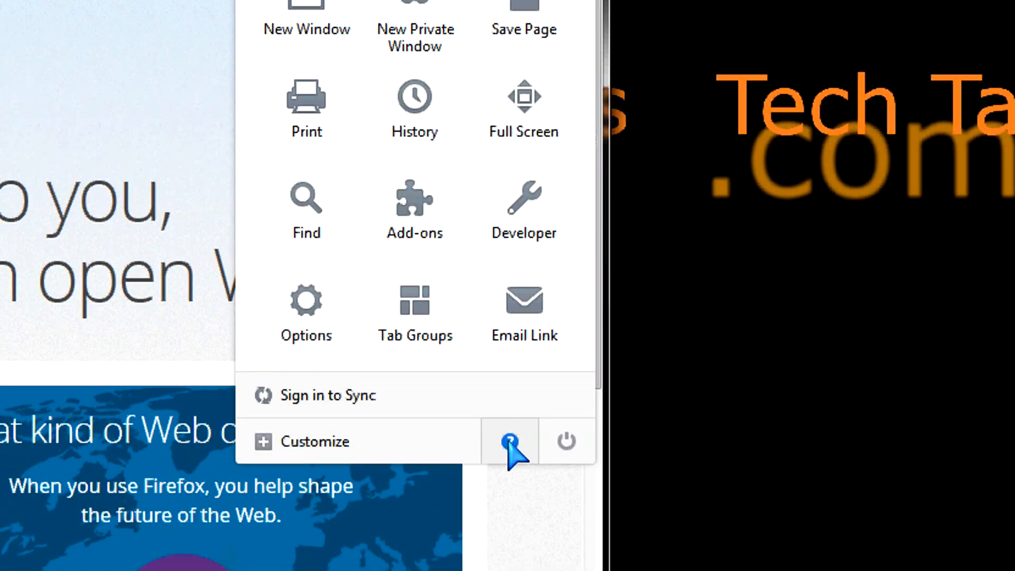
left_click(510, 441)
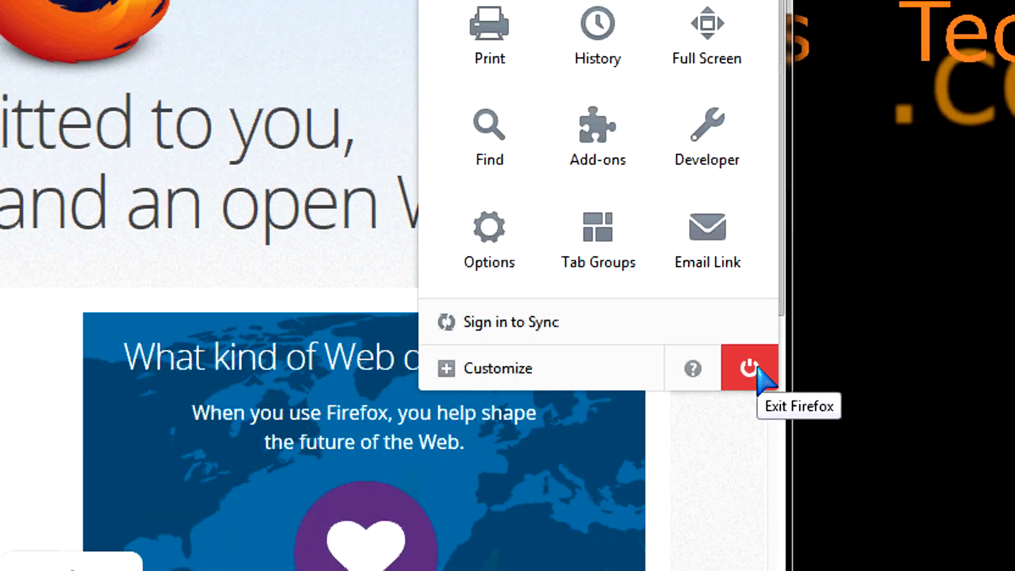
mouse_move(755, 372)
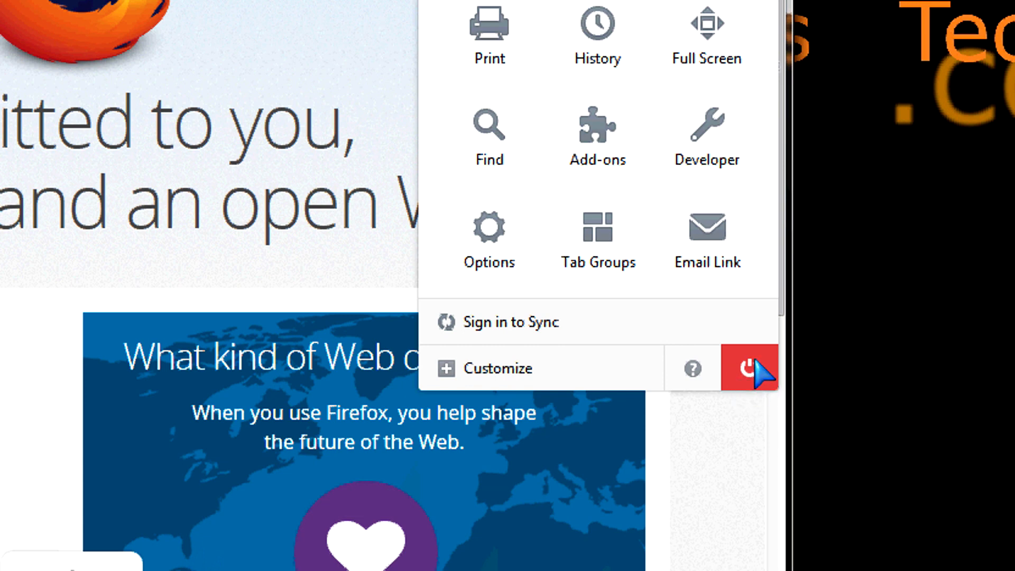
mouse_move(756, 378)
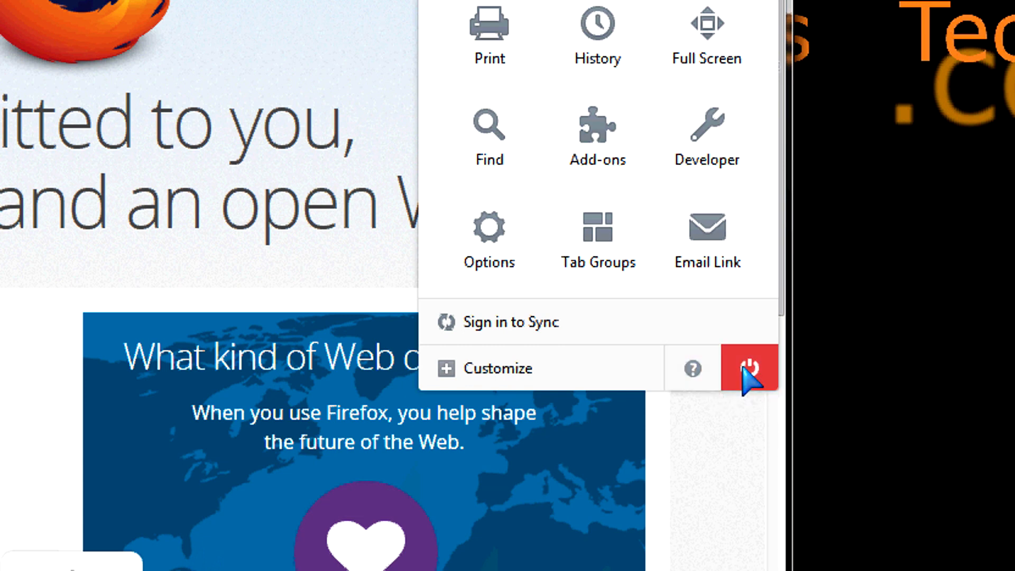
mouse_move(692, 369)
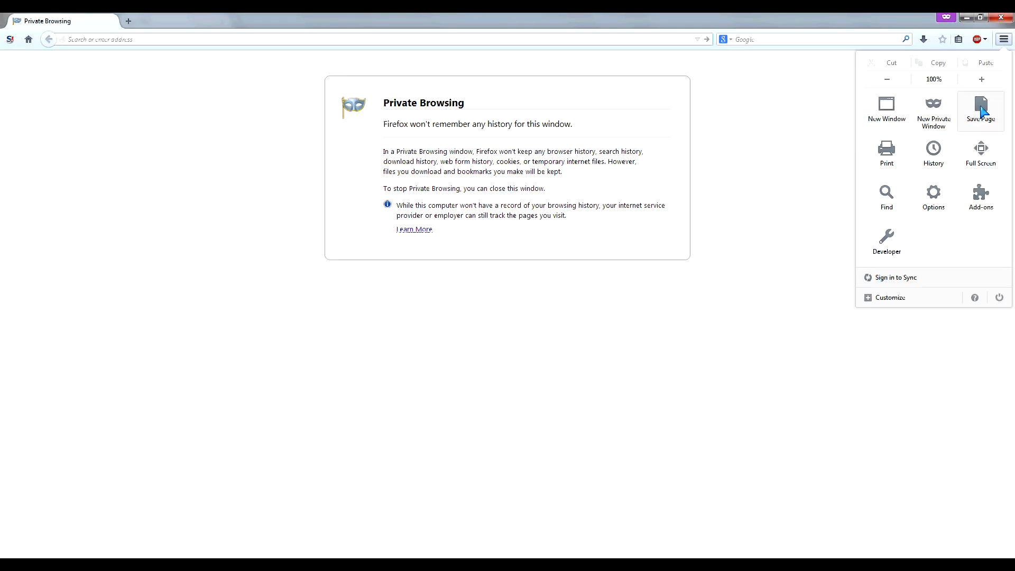
- Open the Firefox Sync sign-in page, then use the menu panel again
left_click(895, 277)
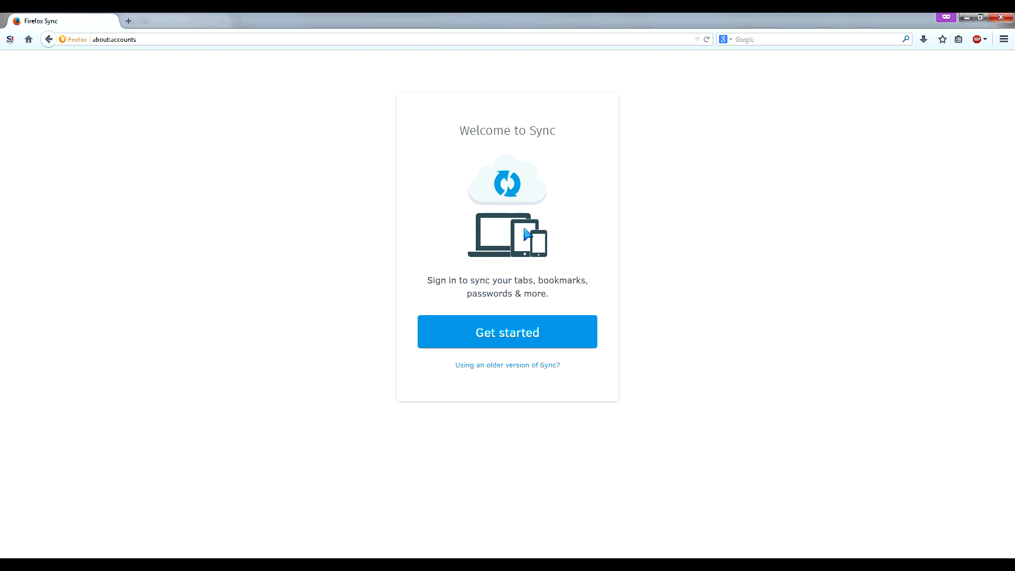
mouse_move(1009, 44)
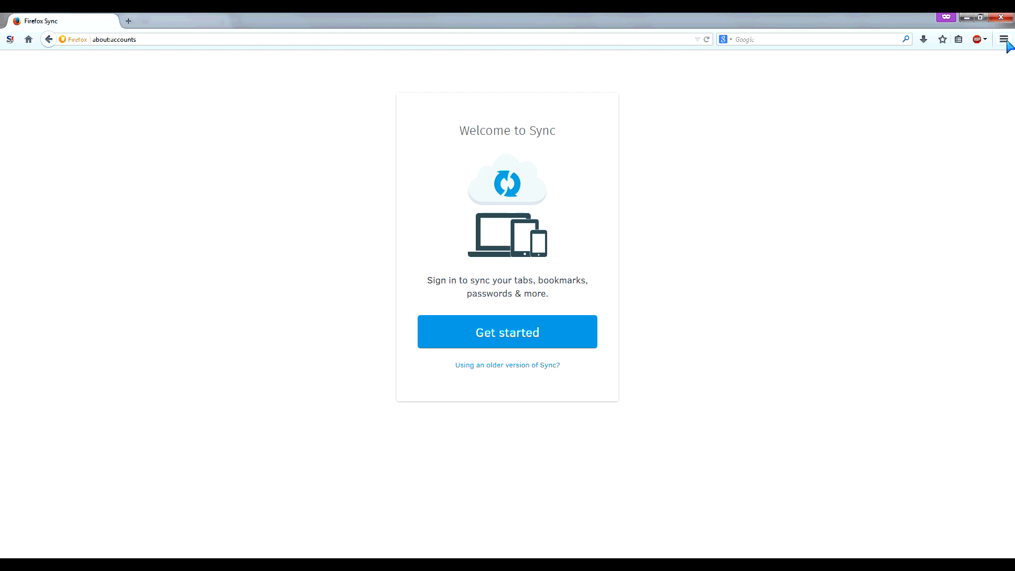
left_click(1004, 38)
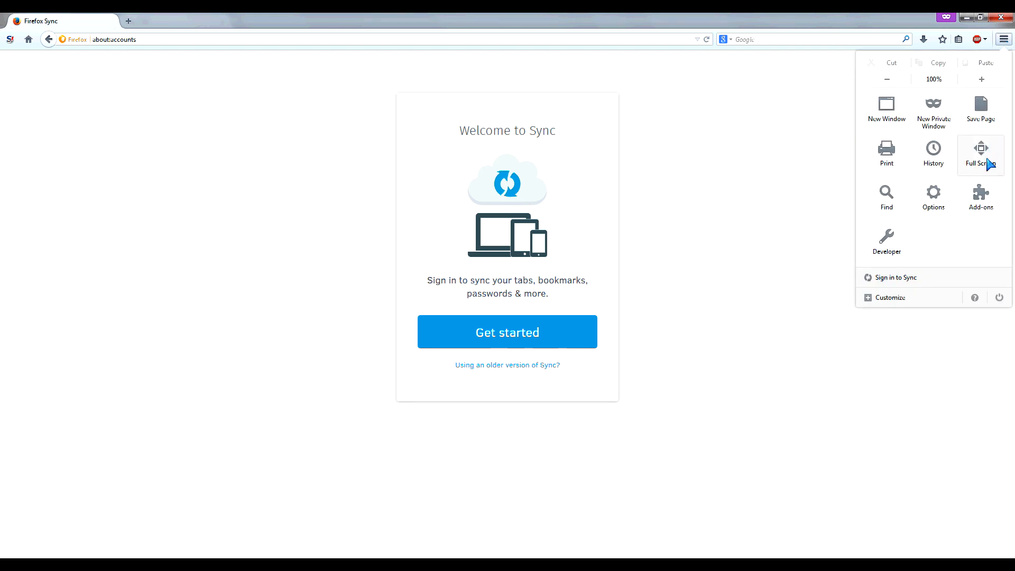
left_click(980, 197)
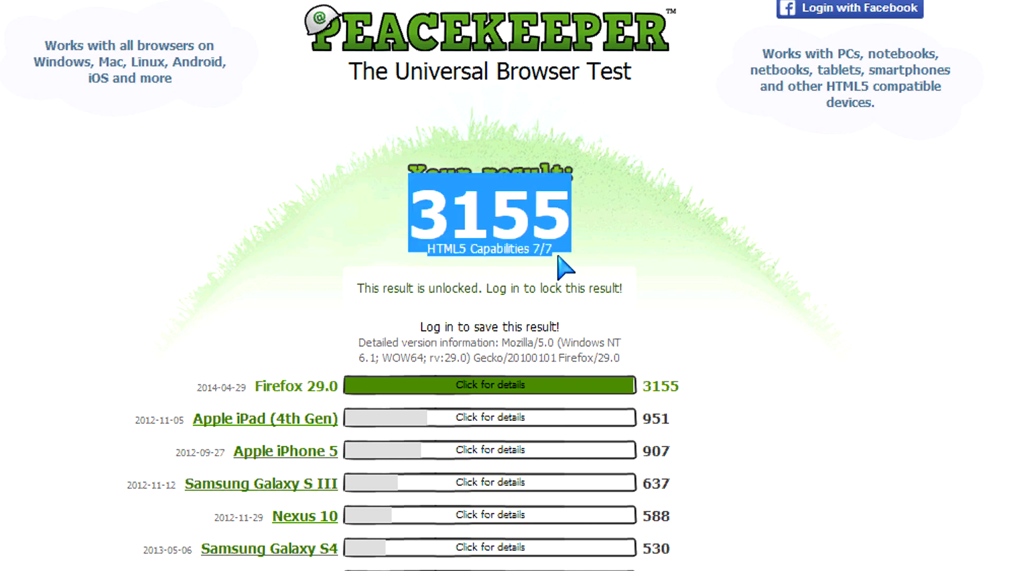
- Open Firefox 29.0's detailed Peacekeeper results and scroll through the suite breakdown
left_click(489, 384)
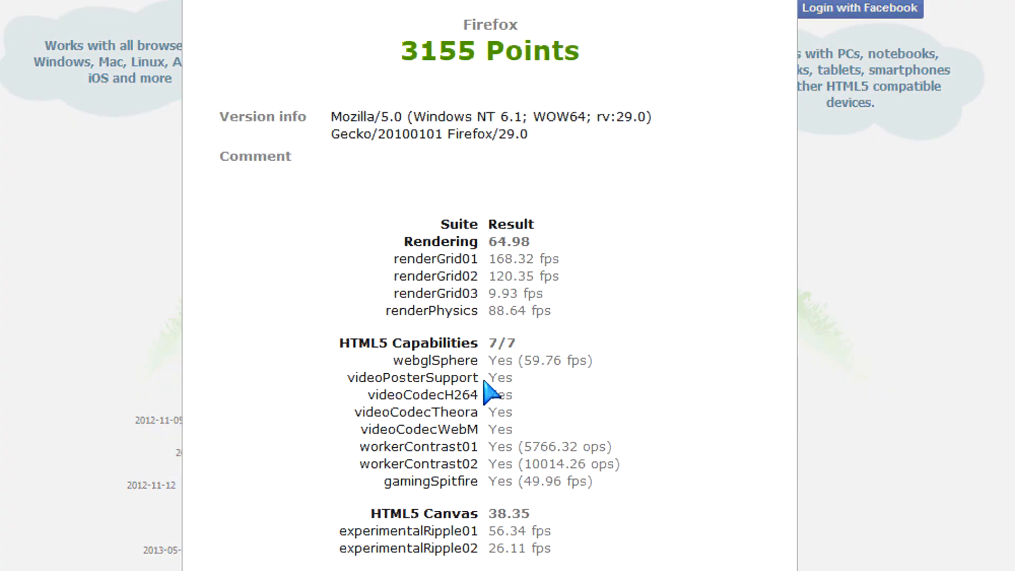
mouse_move(554, 259)
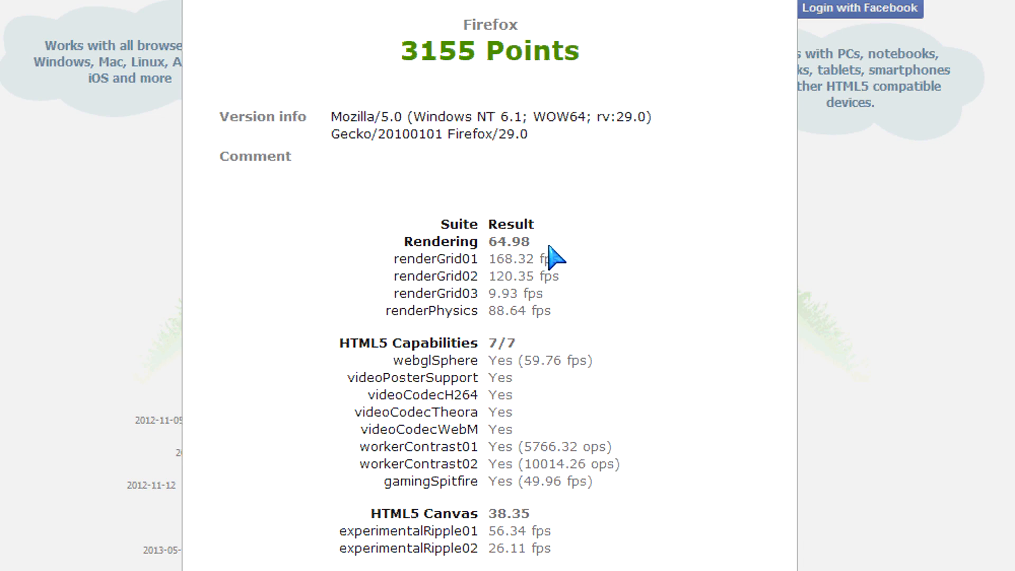
mouse_move(543, 353)
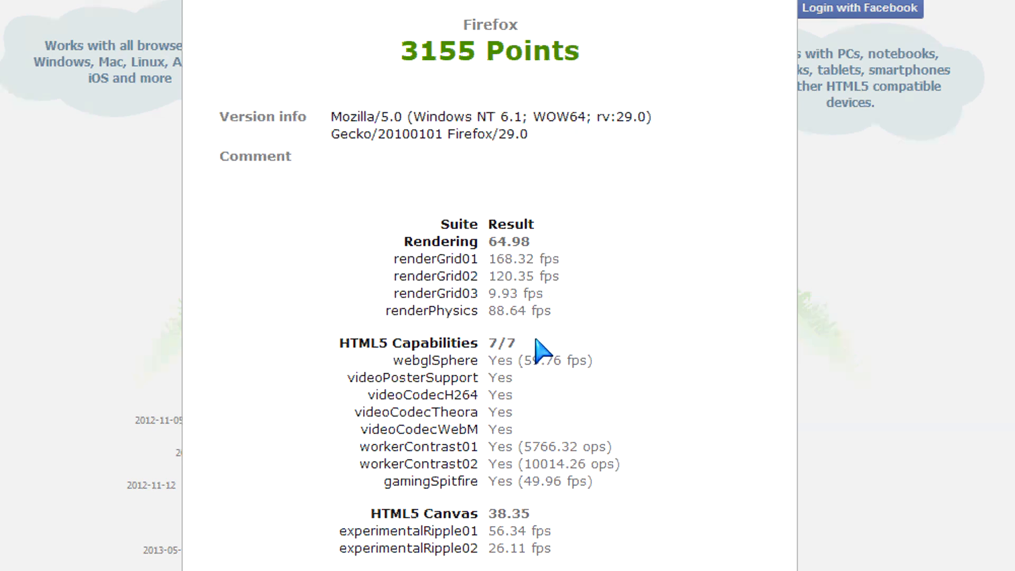
scroll("down", 3)
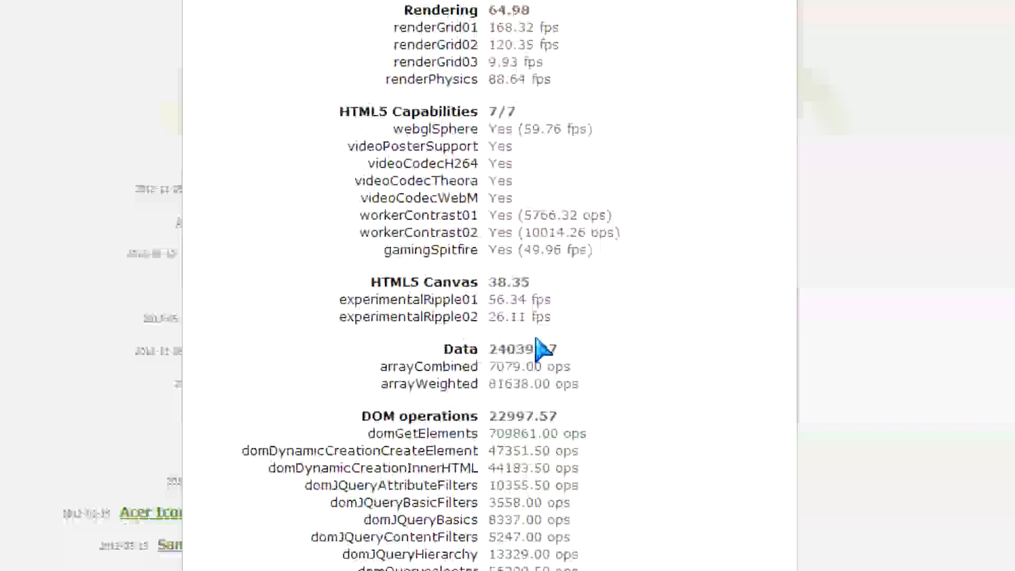
scroll("down", 3)
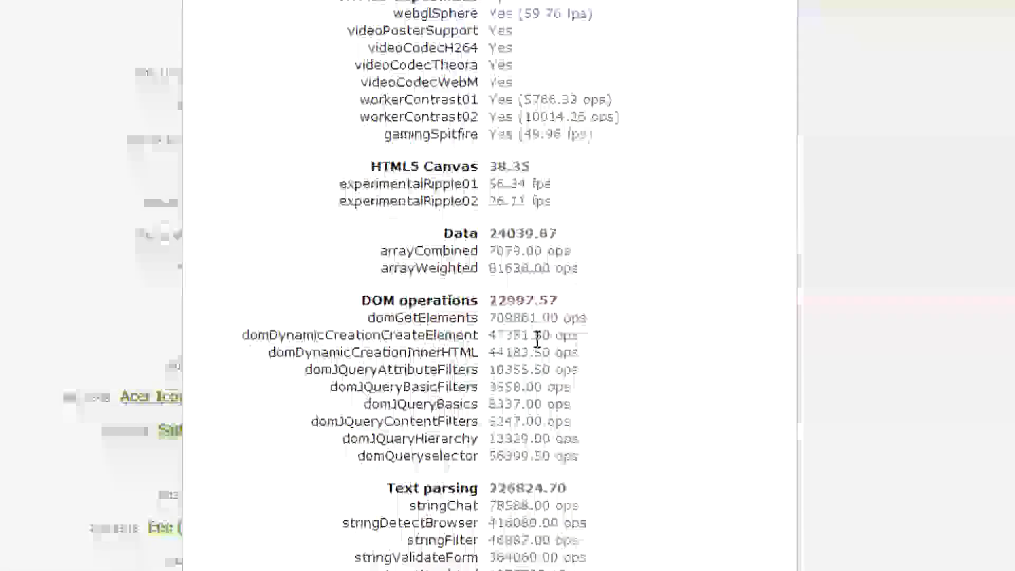
scroll("down", 3)
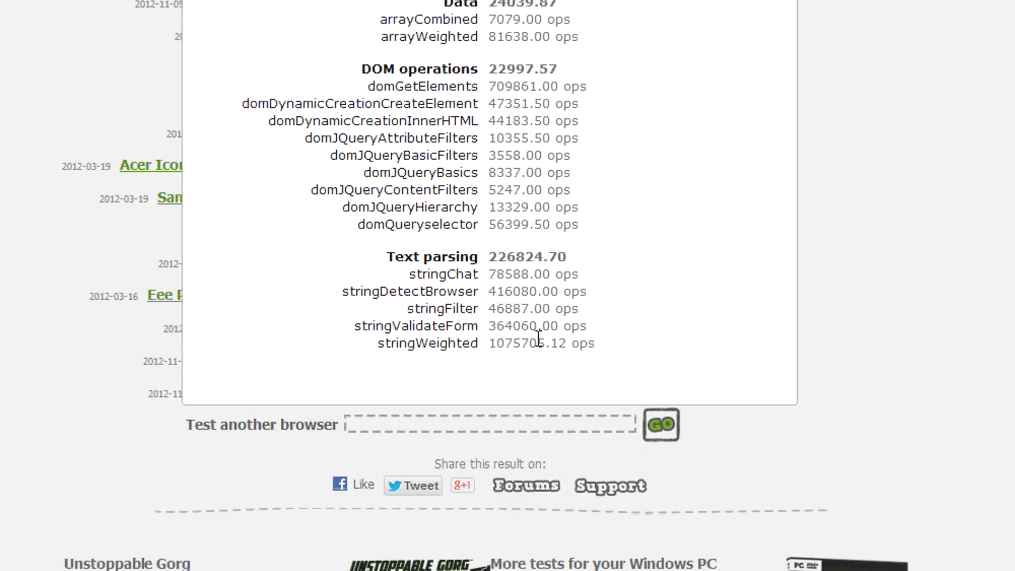